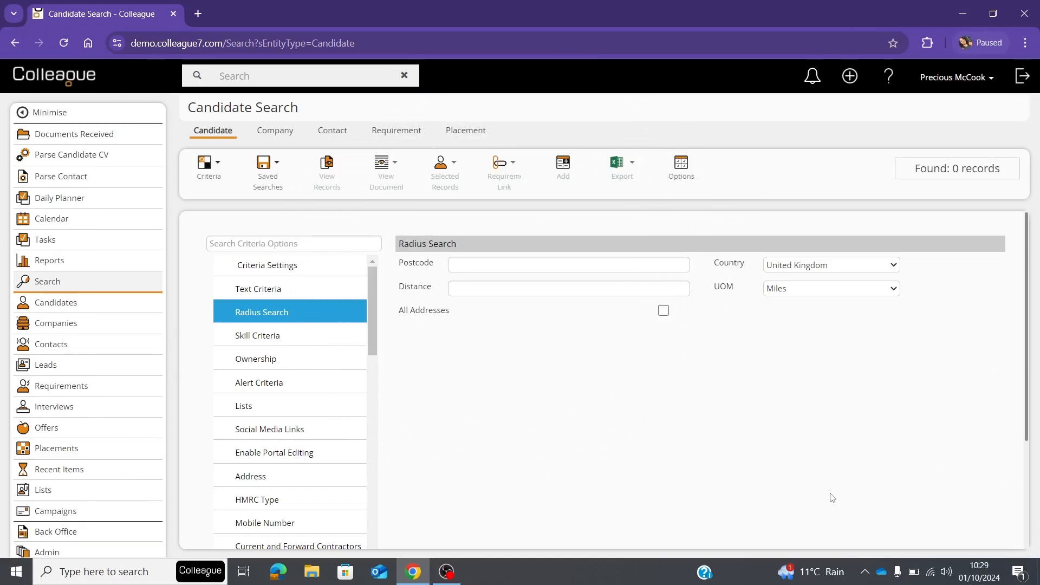
mouse_move(666, 420)
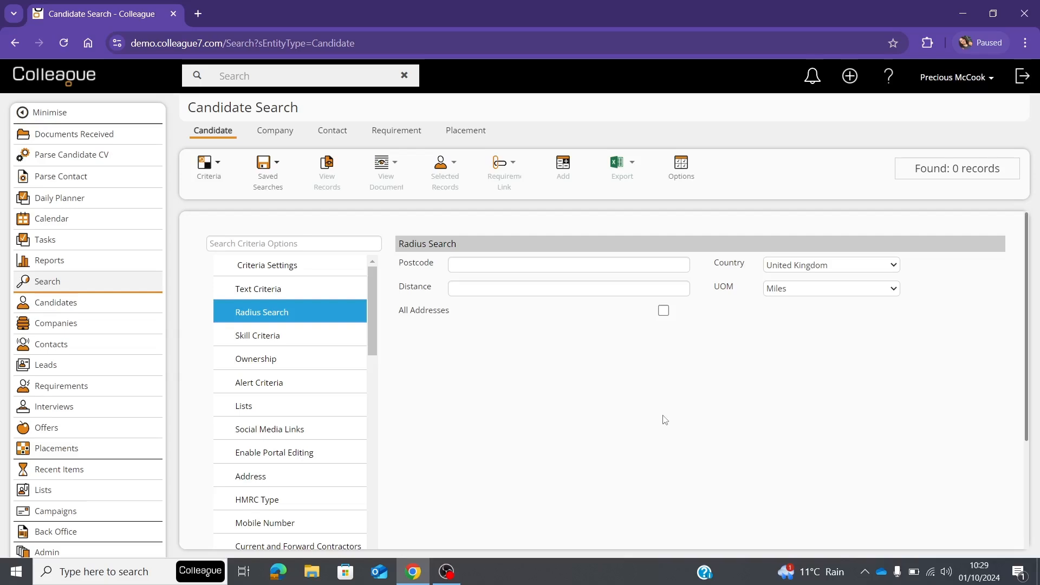
mouse_move(781, 272)
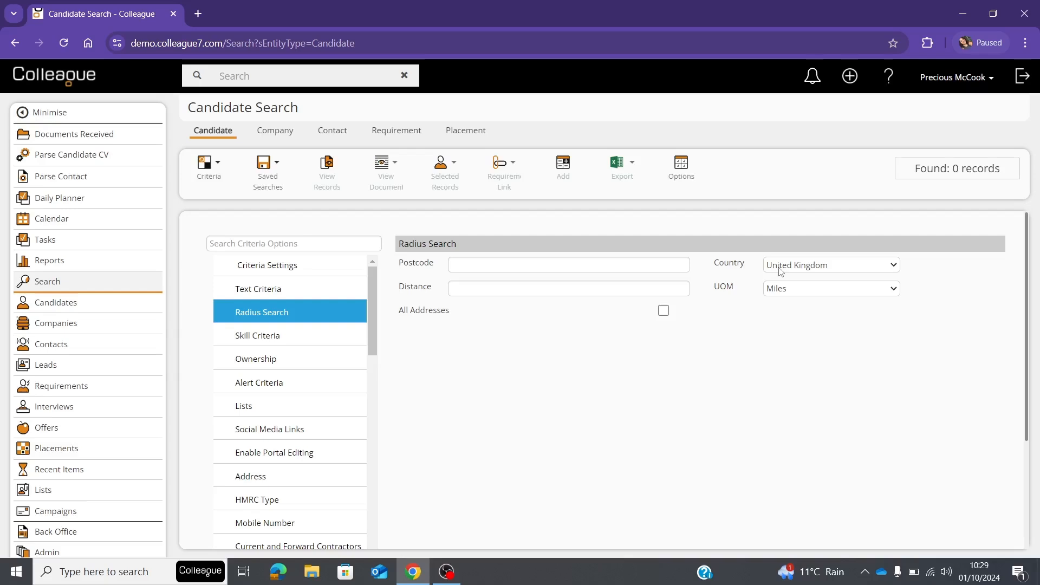
mouse_move(777, 272)
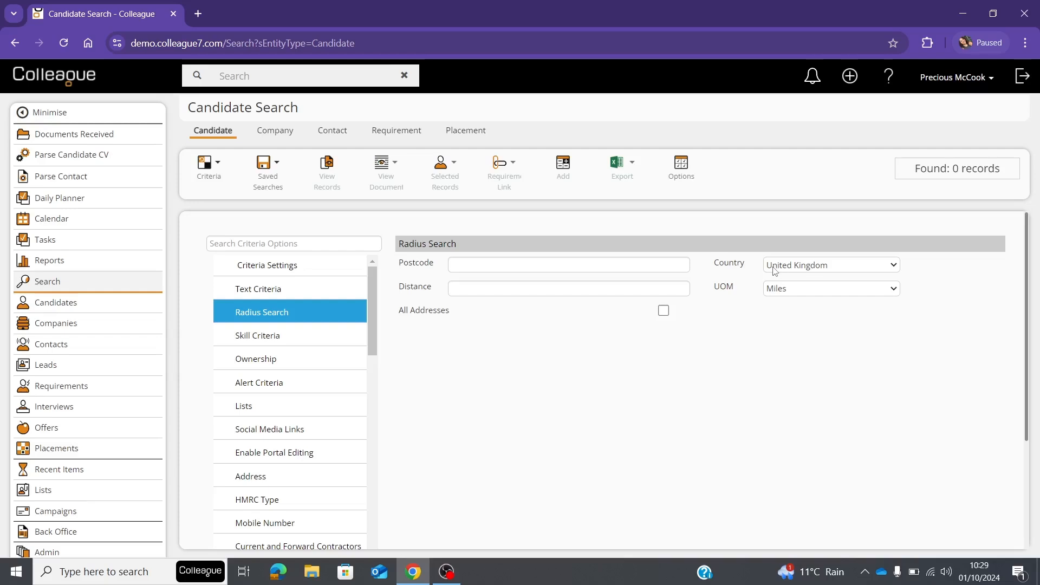
Enter postcode NR13 6GA and a 10-mile distance in the radius search, finding 10 records.
left_click(829, 264)
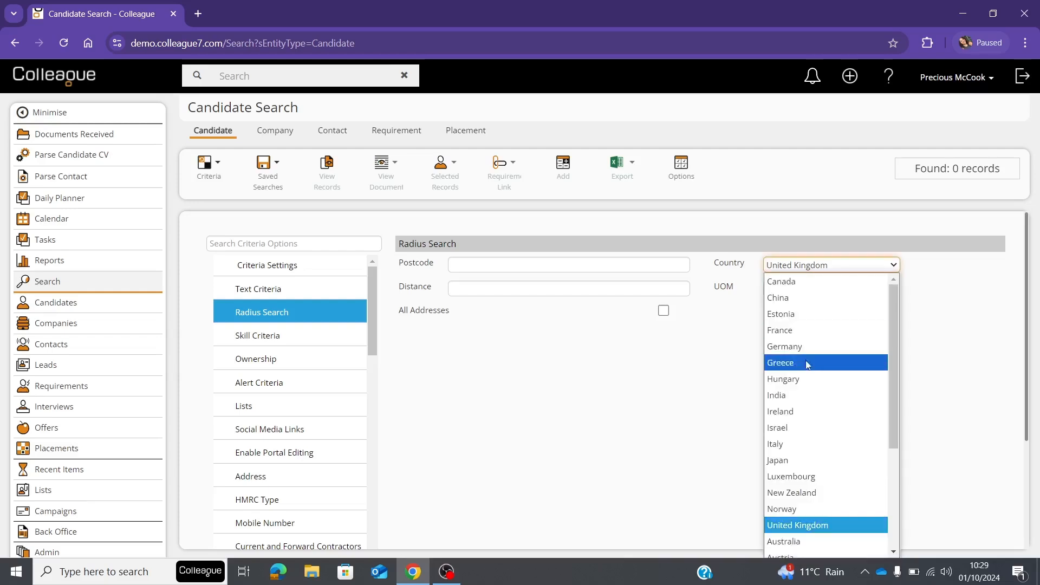
mouse_move(777, 459)
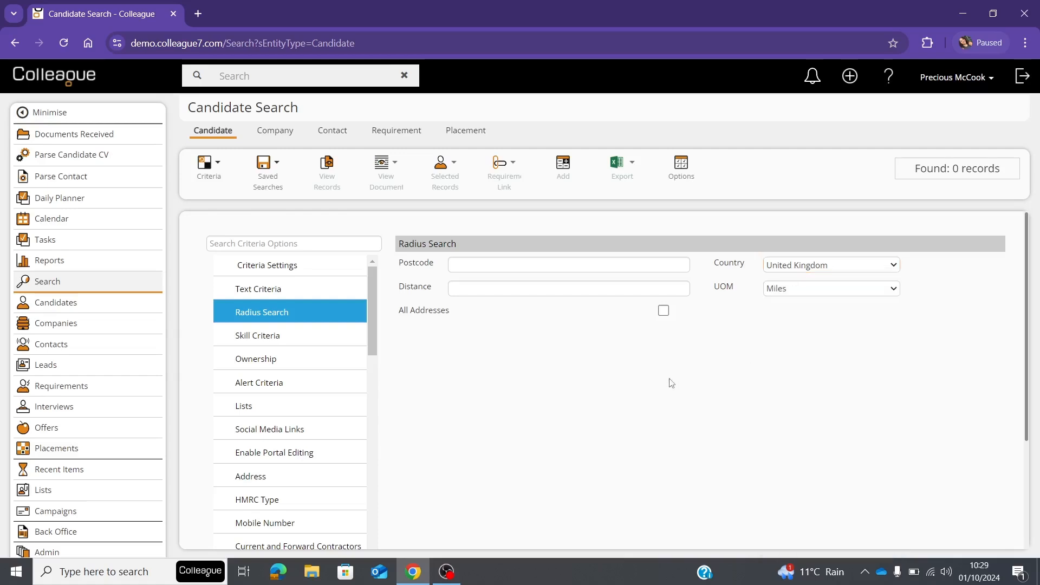
mouse_move(642, 406)
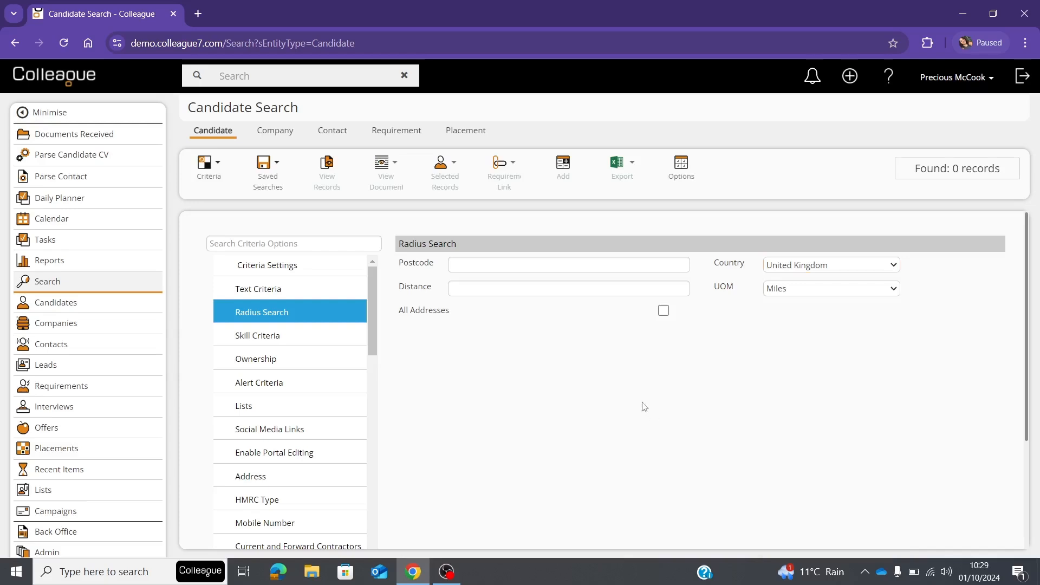
left_click(567, 265)
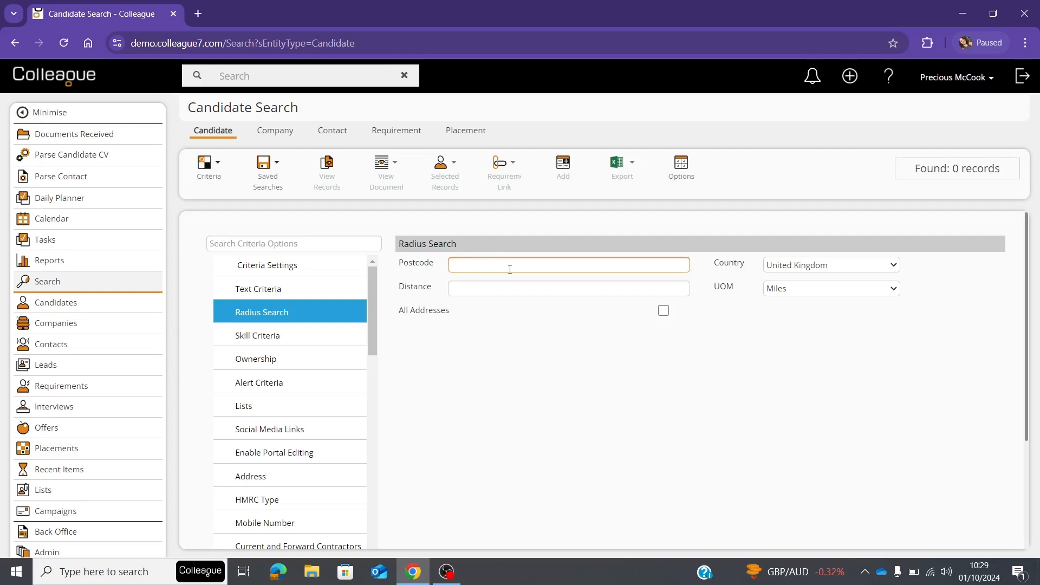
type("NR13 6GA")
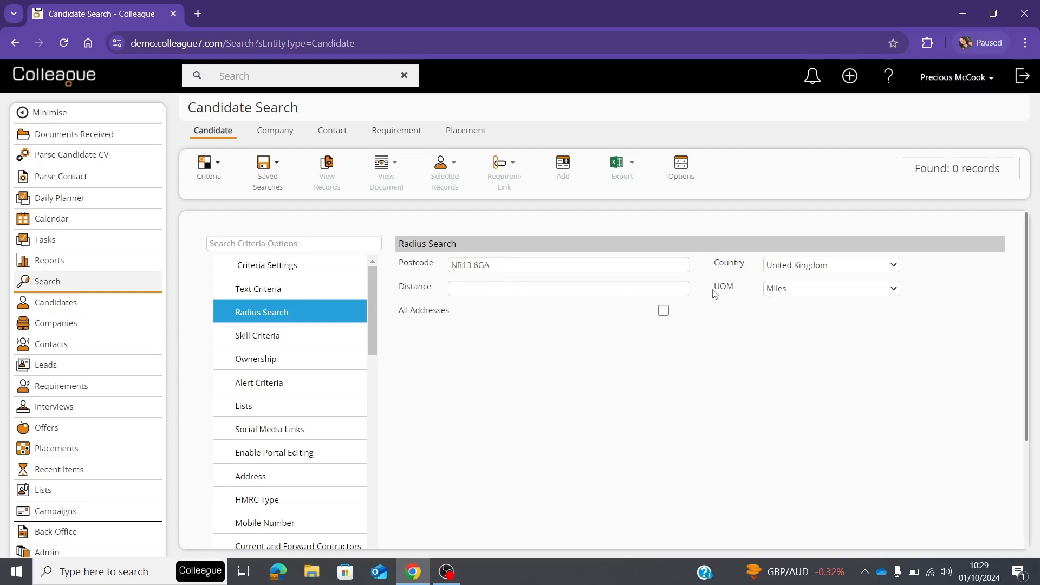
mouse_move(797, 292)
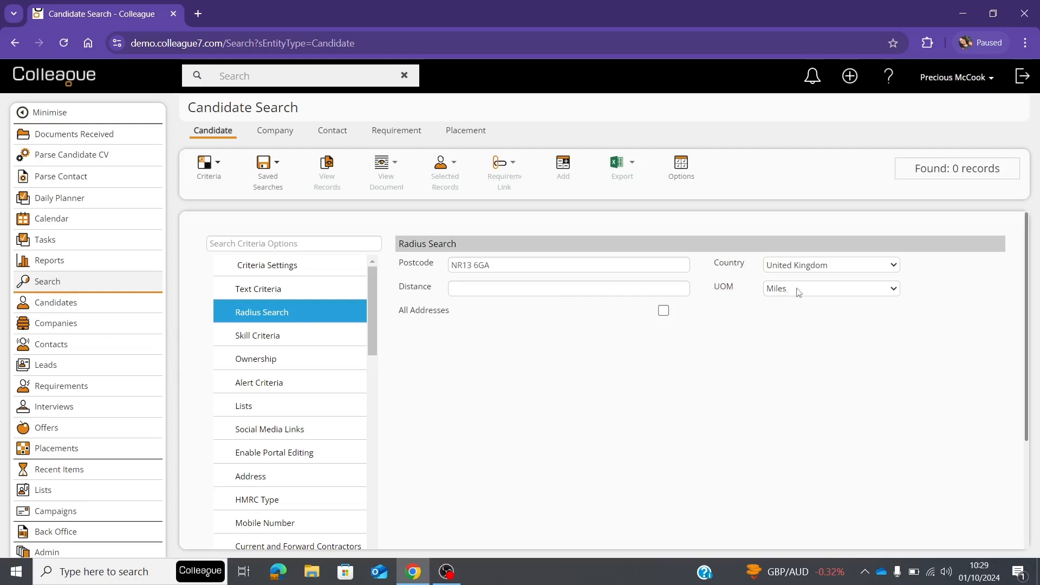
left_click(829, 288)
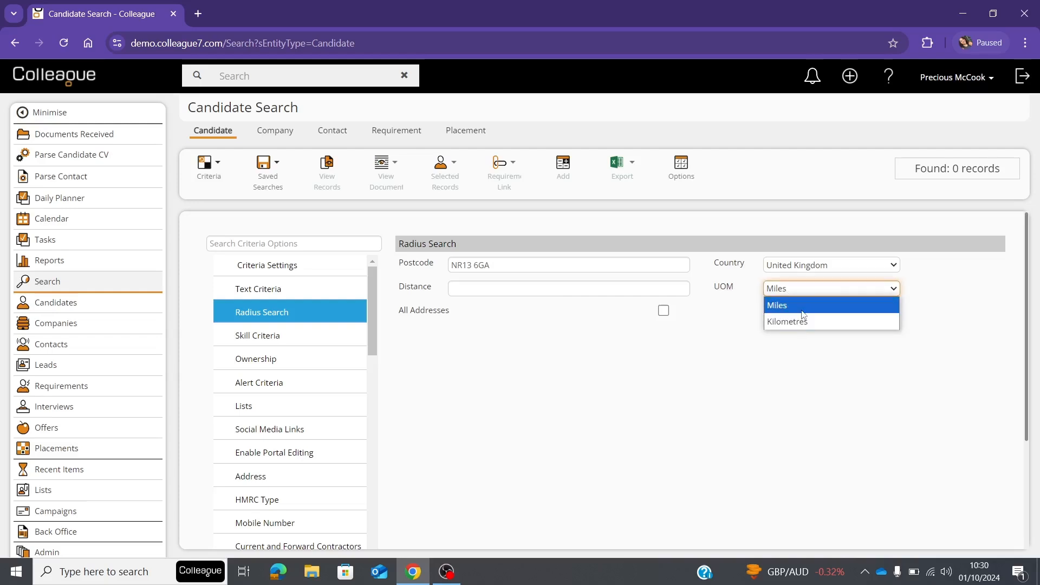
mouse_move(800, 307)
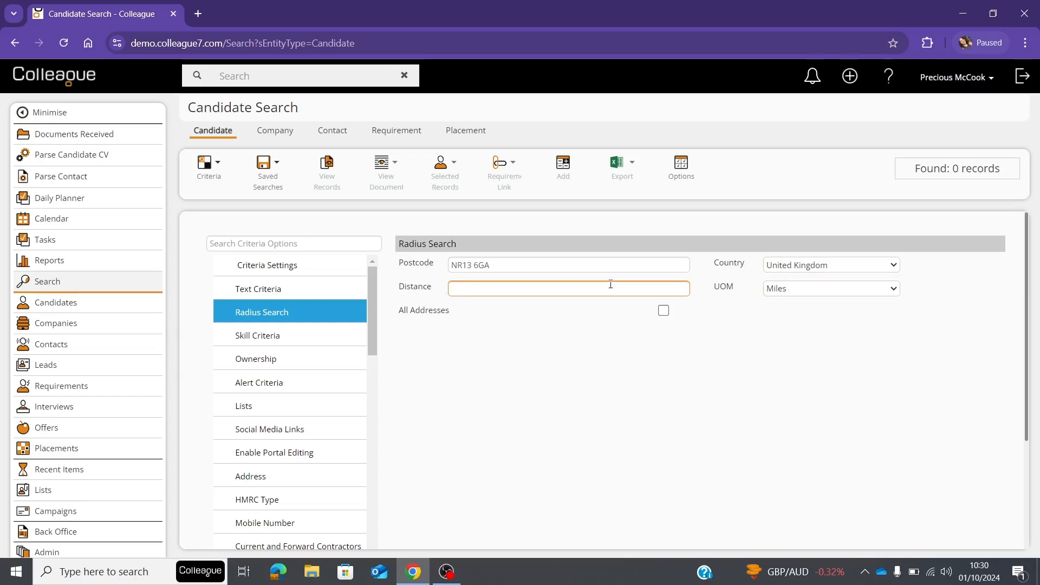
left_click(829, 288)
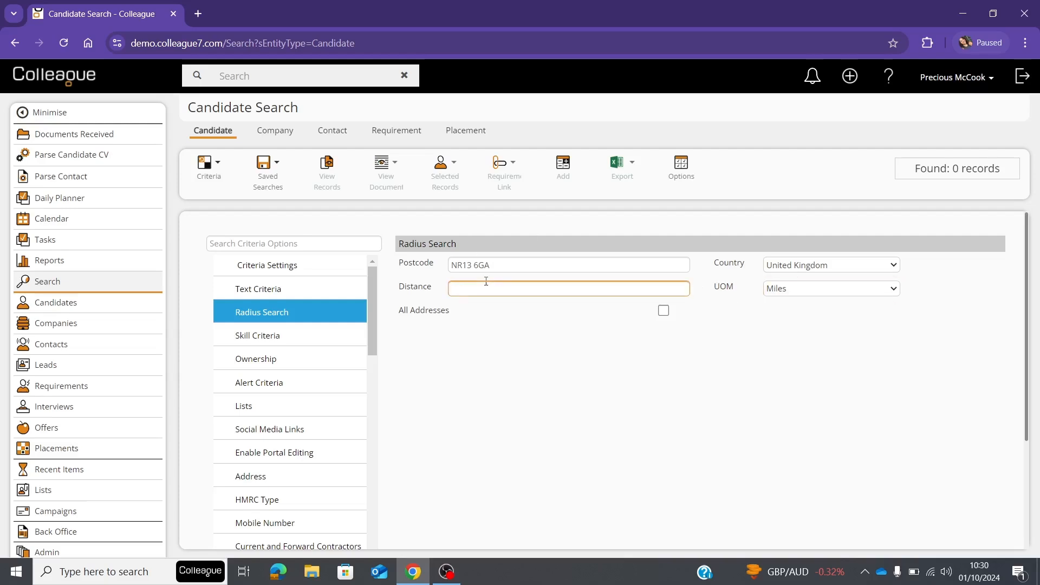
type("10")
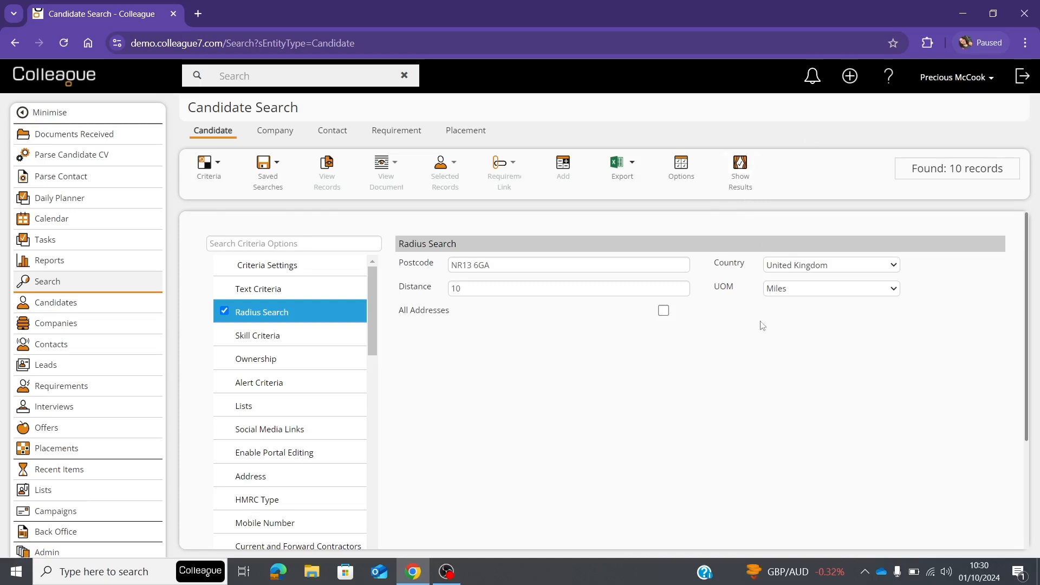
mouse_move(811, 192)
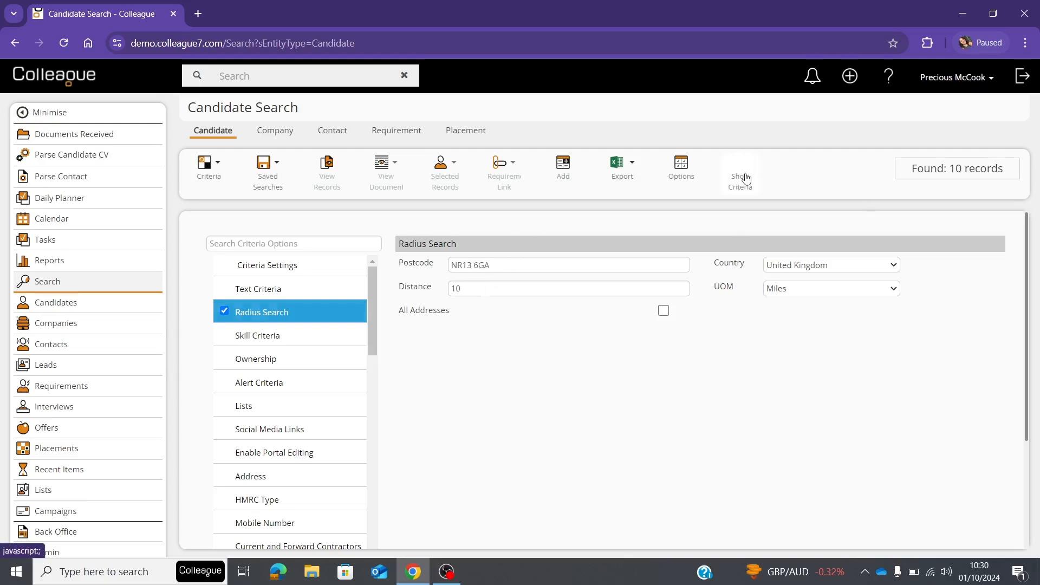
Display the 10 matching candidates as a results table with ids, names and cities.
left_click(740, 171)
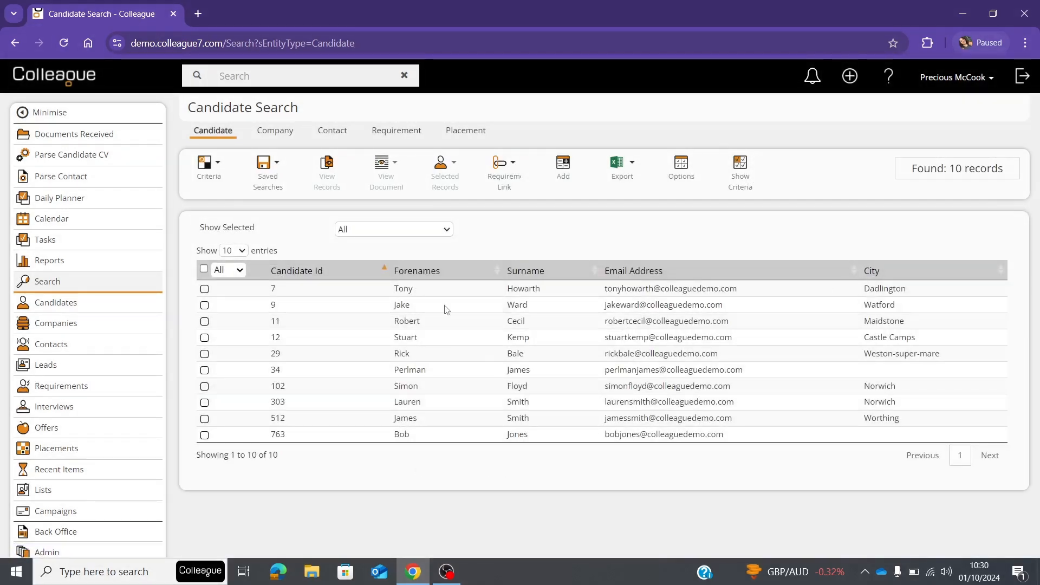
mouse_move(652, 499)
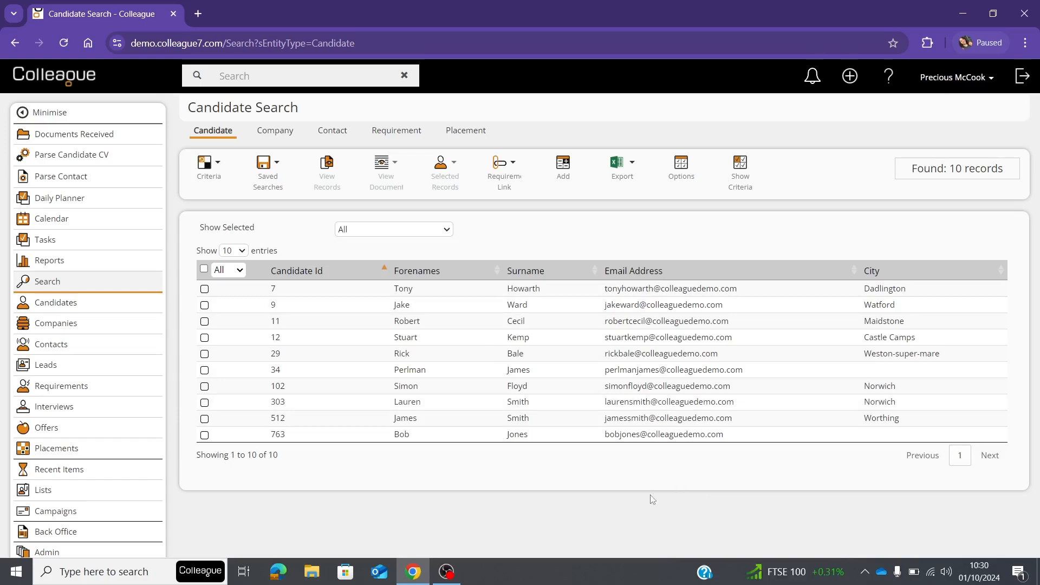